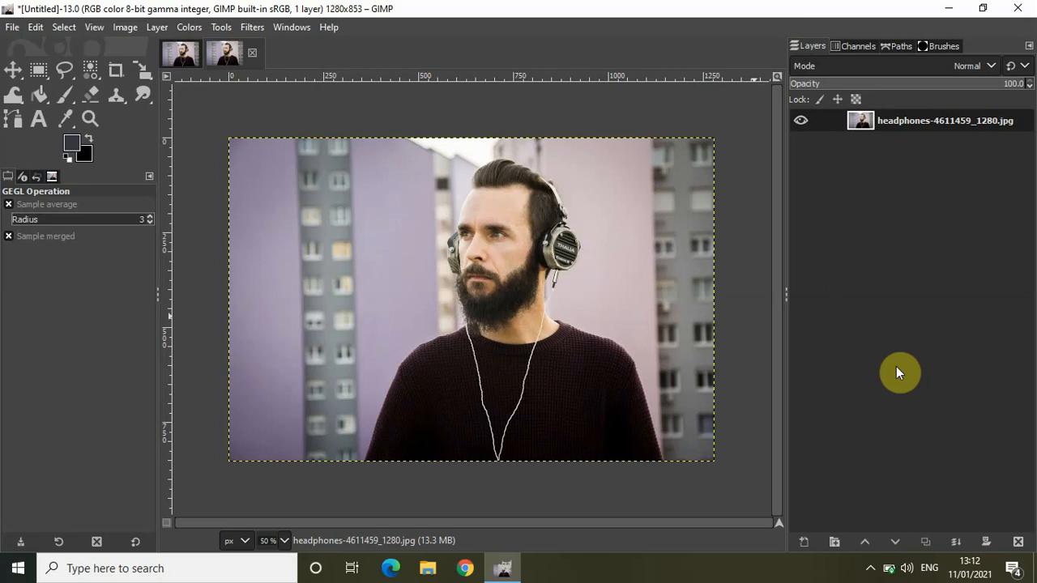
mouse_move(681, 363)
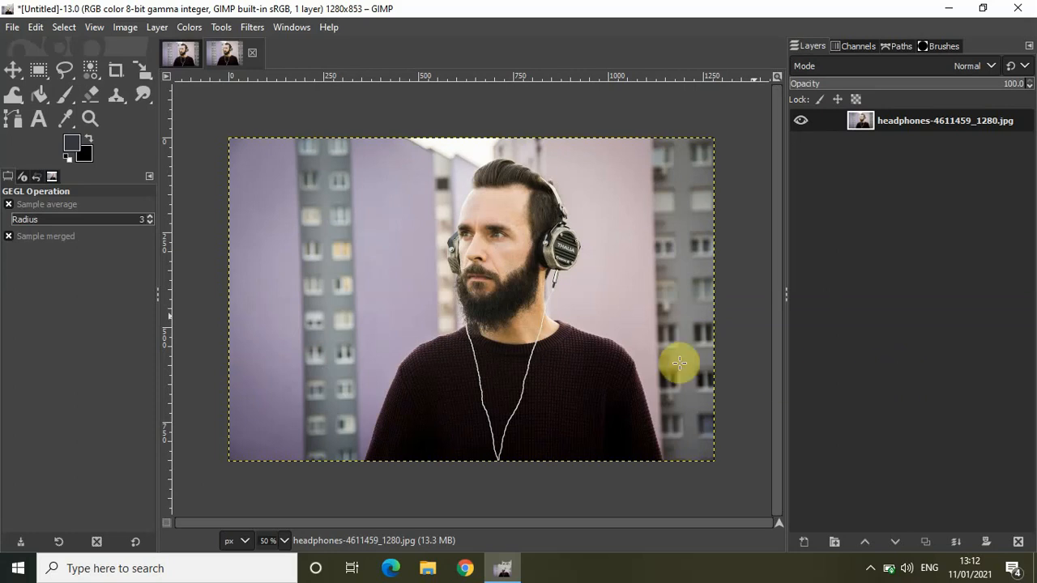
mouse_move(528, 146)
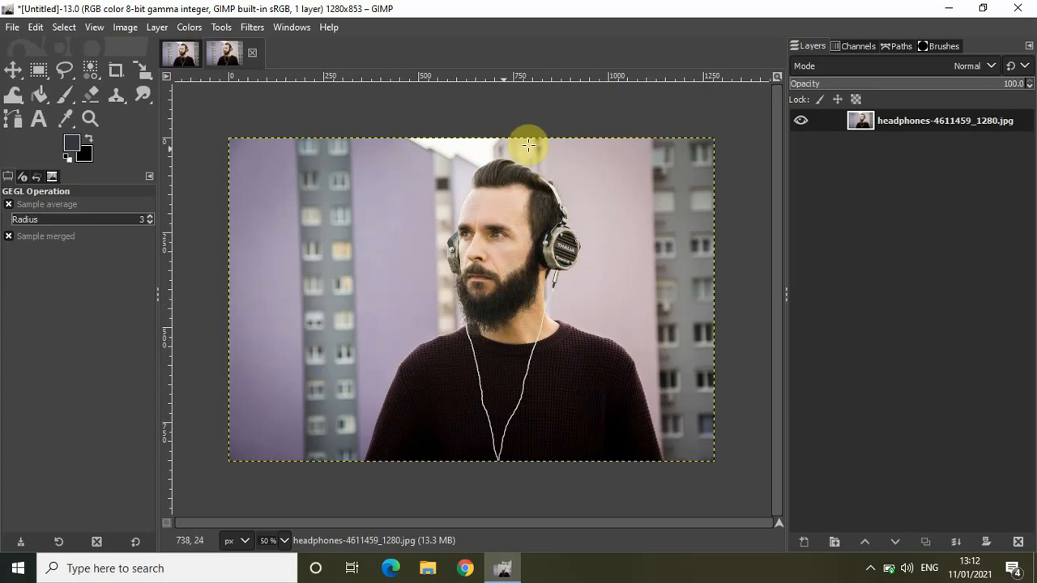
mouse_move(531, 146)
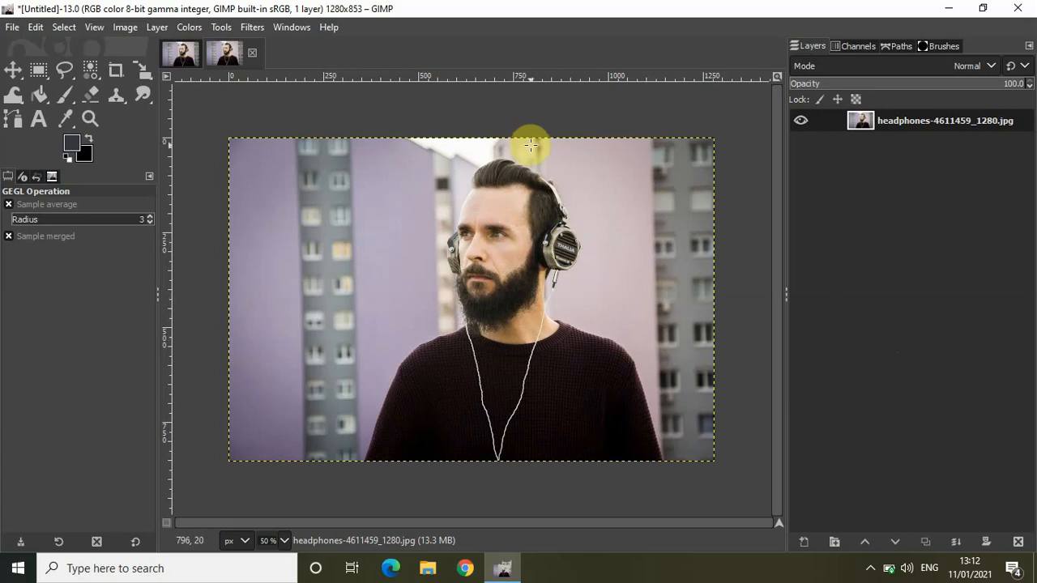
mouse_move(622, 116)
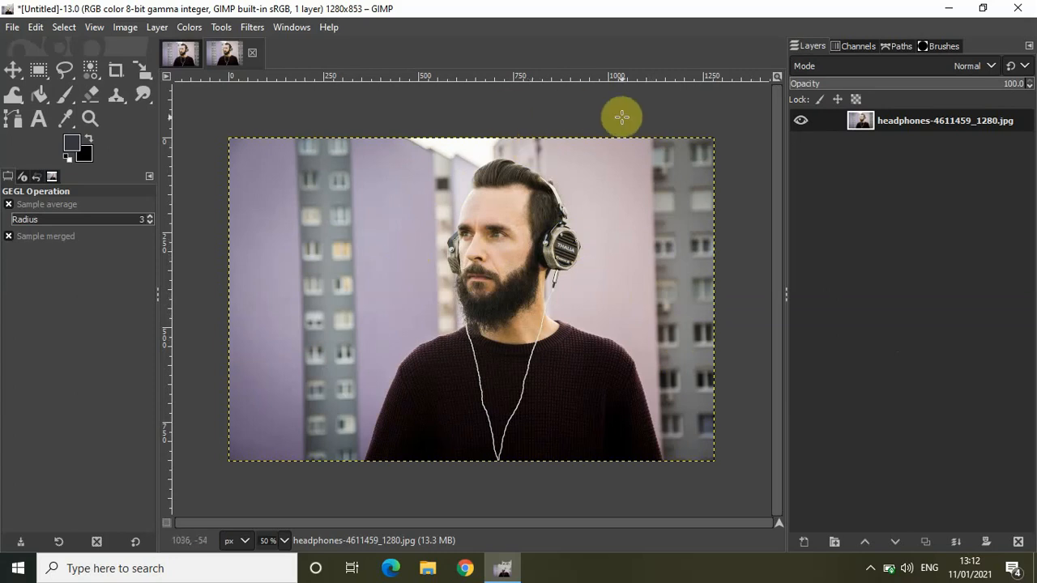
mouse_move(366, 202)
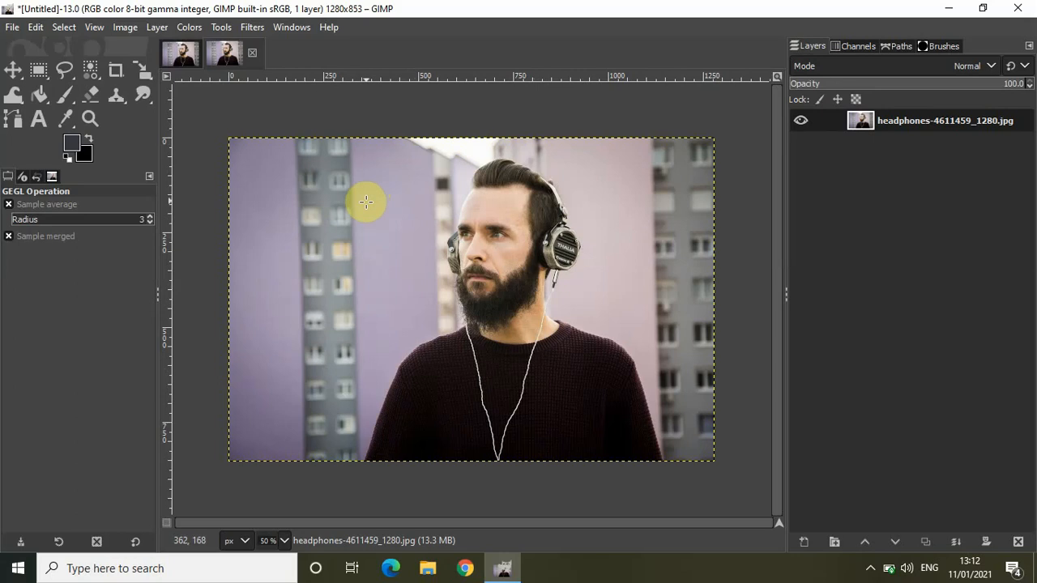
mouse_move(531, 313)
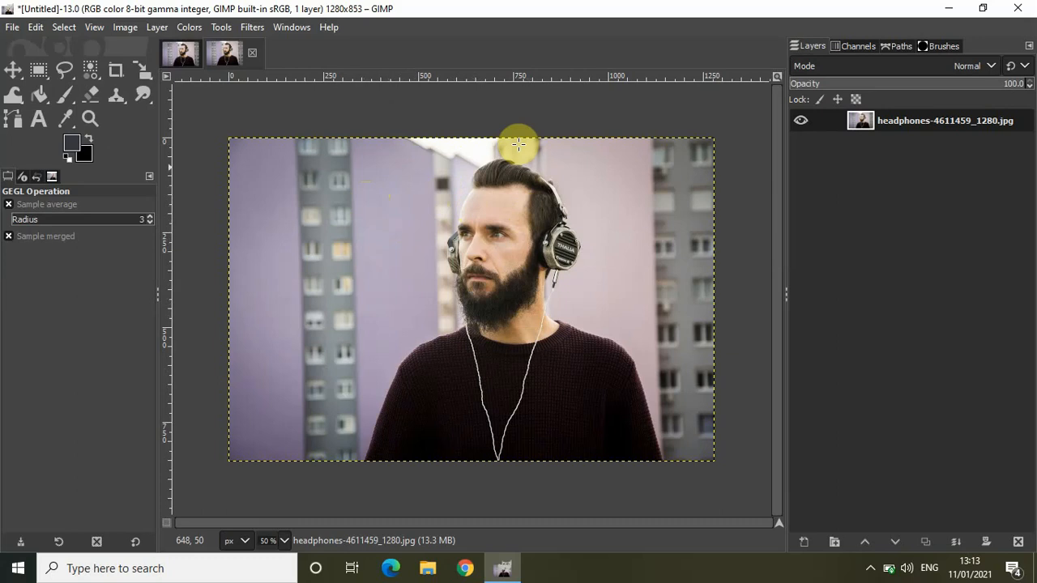
mouse_move(12, 117)
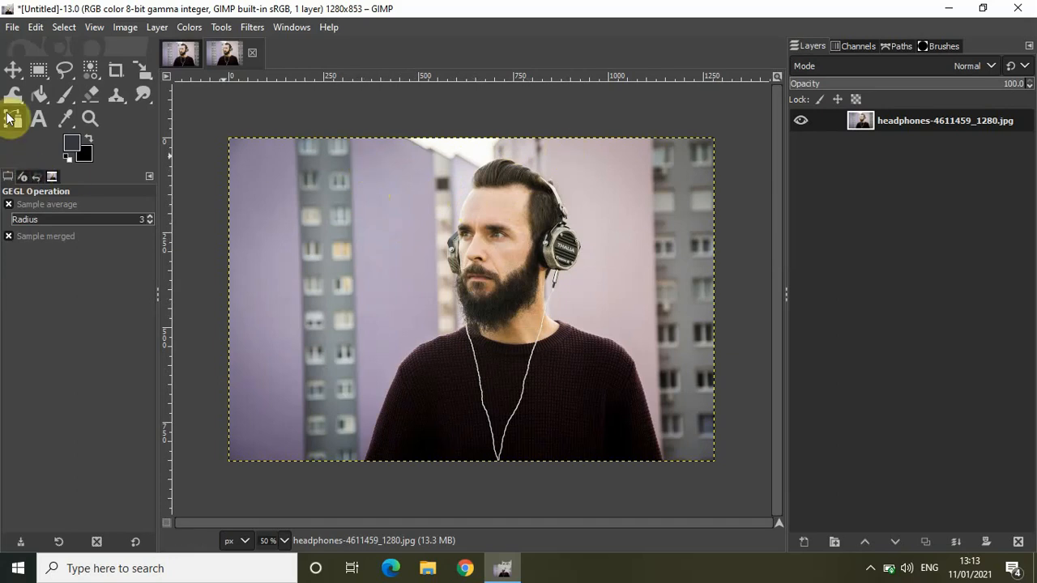
Activate the Paths tool to start outlining the man's left shoulder.
click(13, 118)
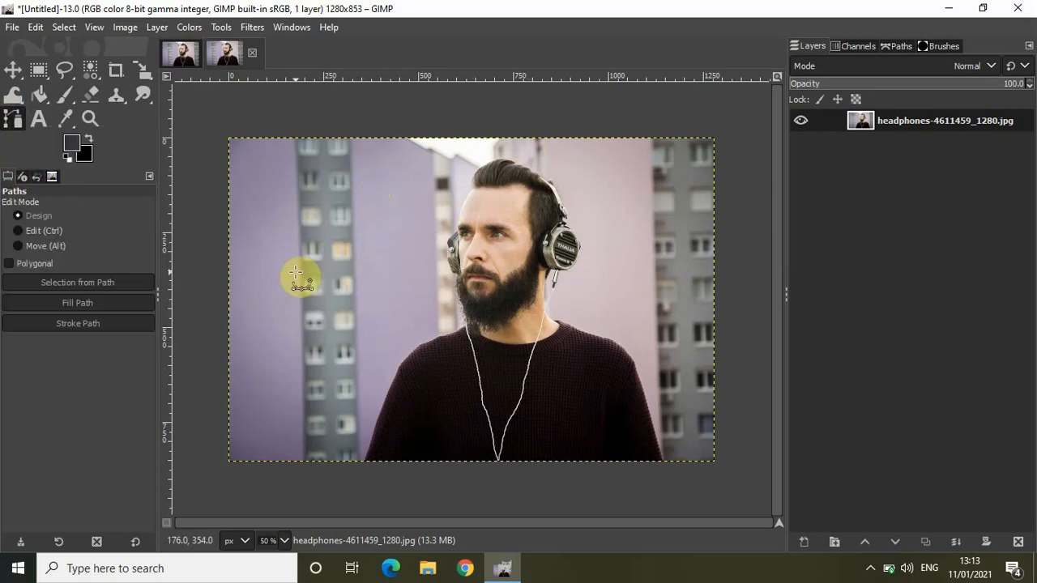
mouse_move(369, 466)
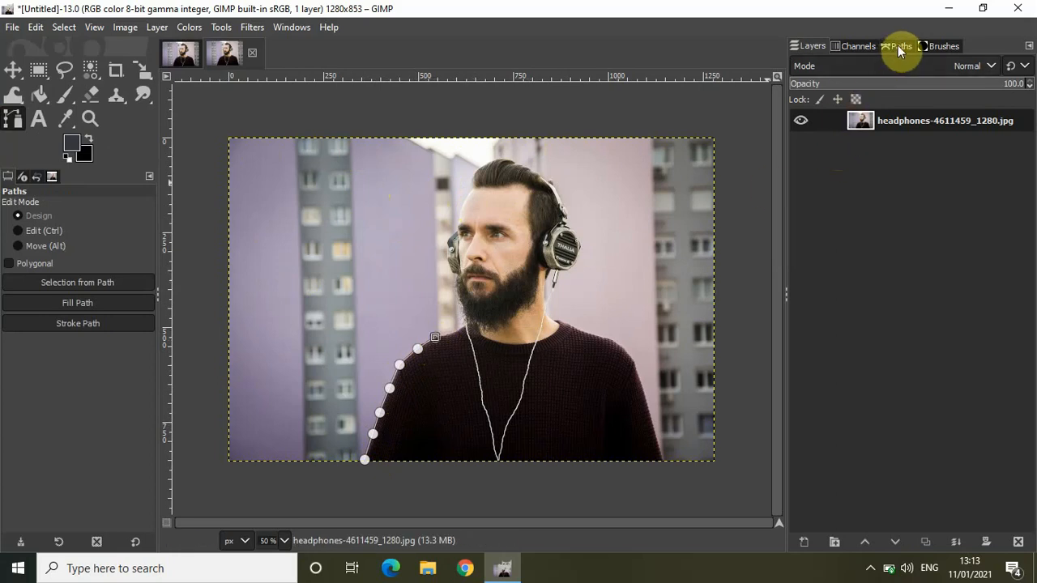
Pick the traced 'Unnamed' outline path in the Paths dock and make a selection from it.
click(899, 45)
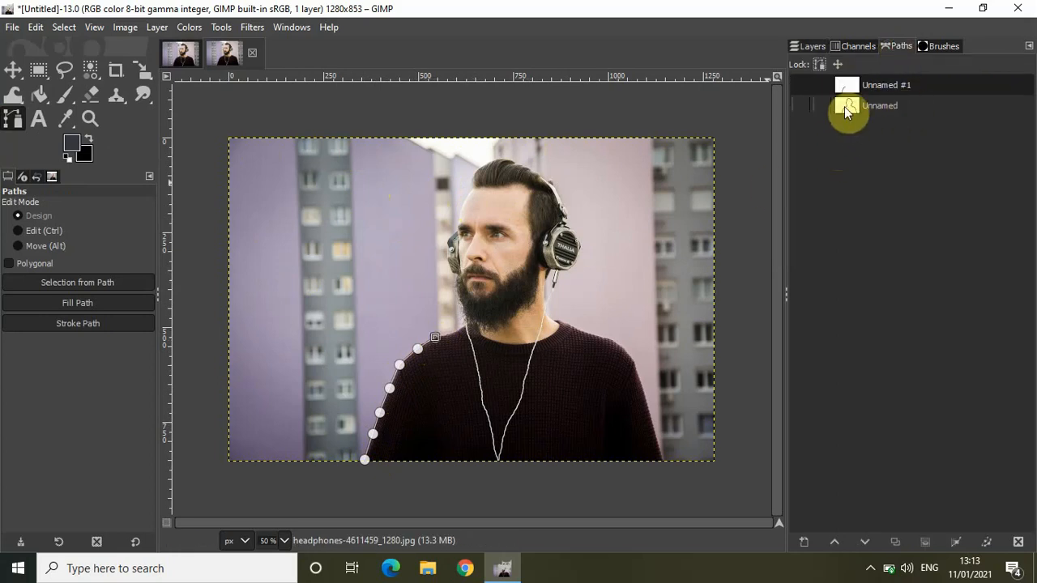
click(880, 105)
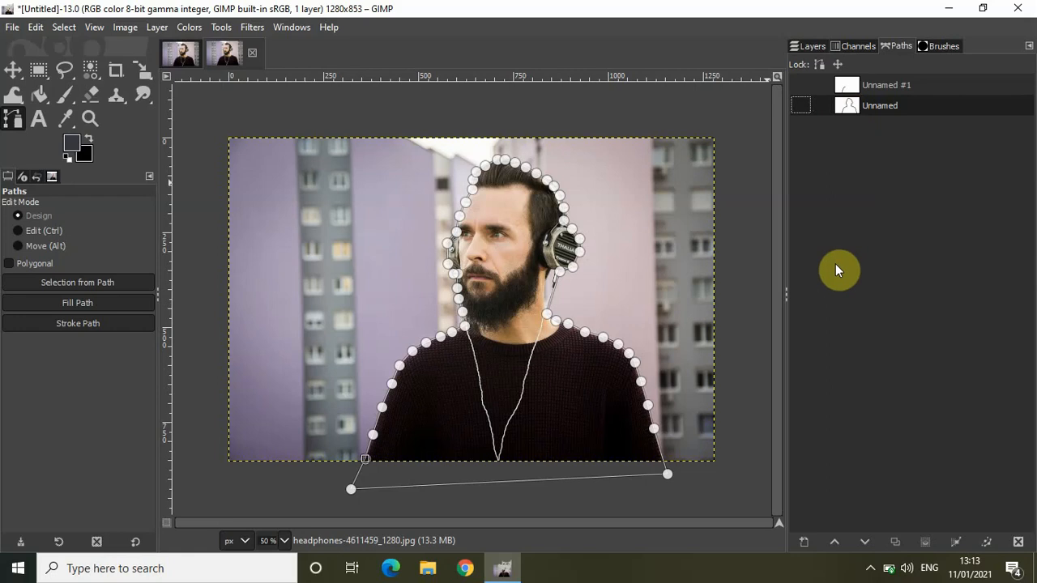
mouse_move(466, 413)
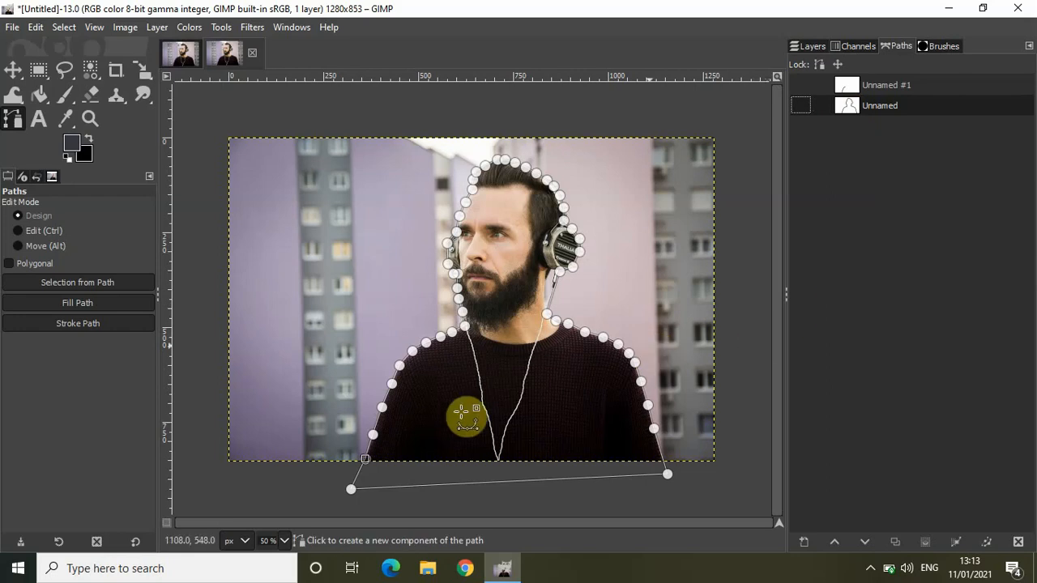
mouse_move(502, 235)
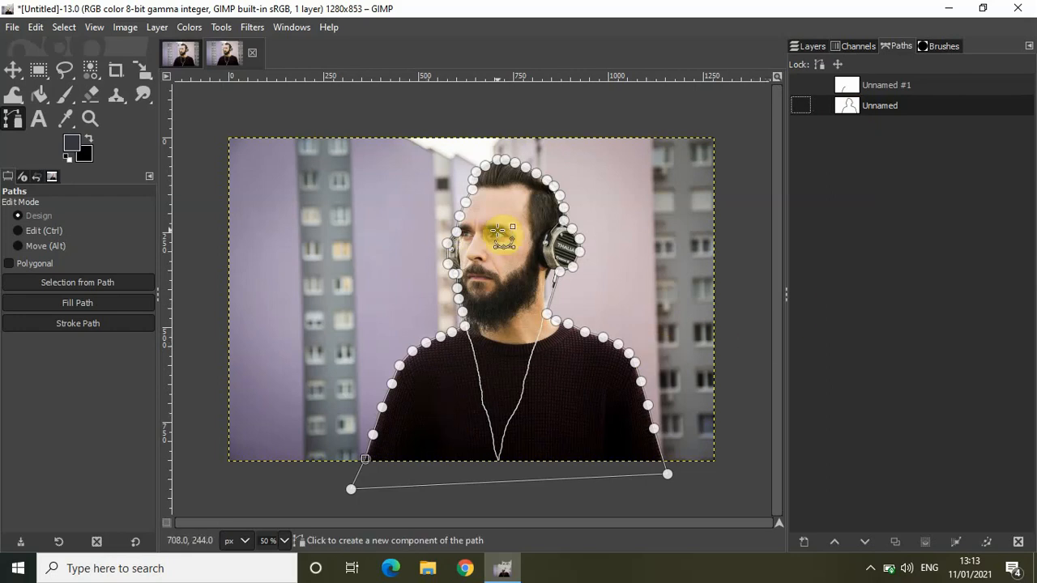
mouse_move(411, 358)
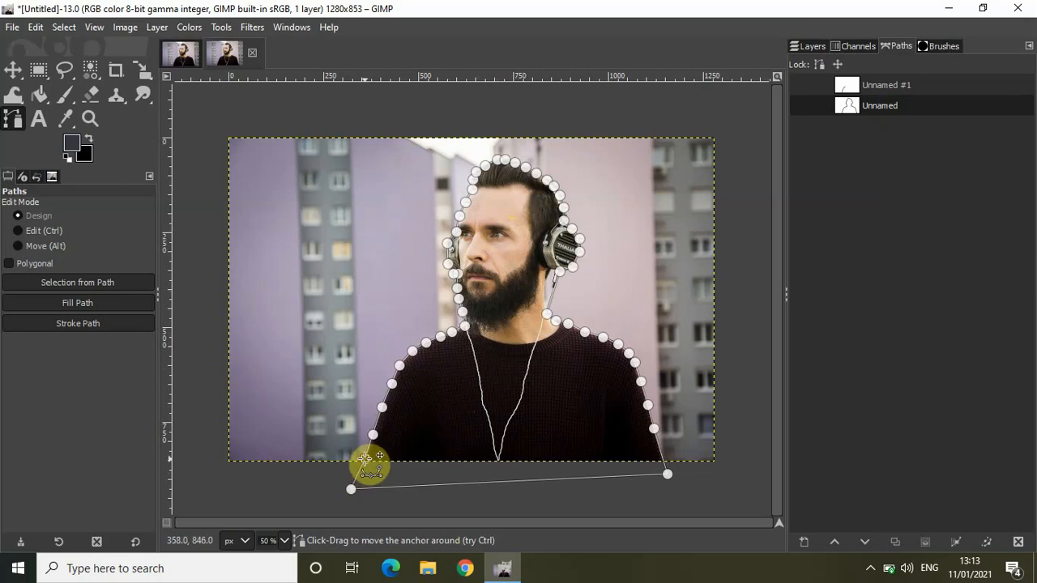
mouse_move(253, 435)
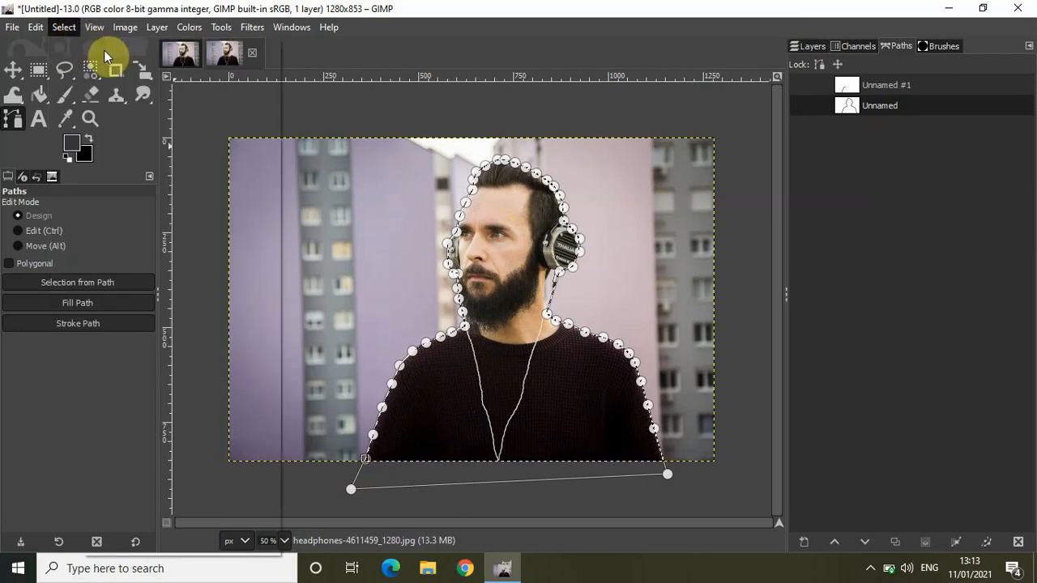
click(63, 26)
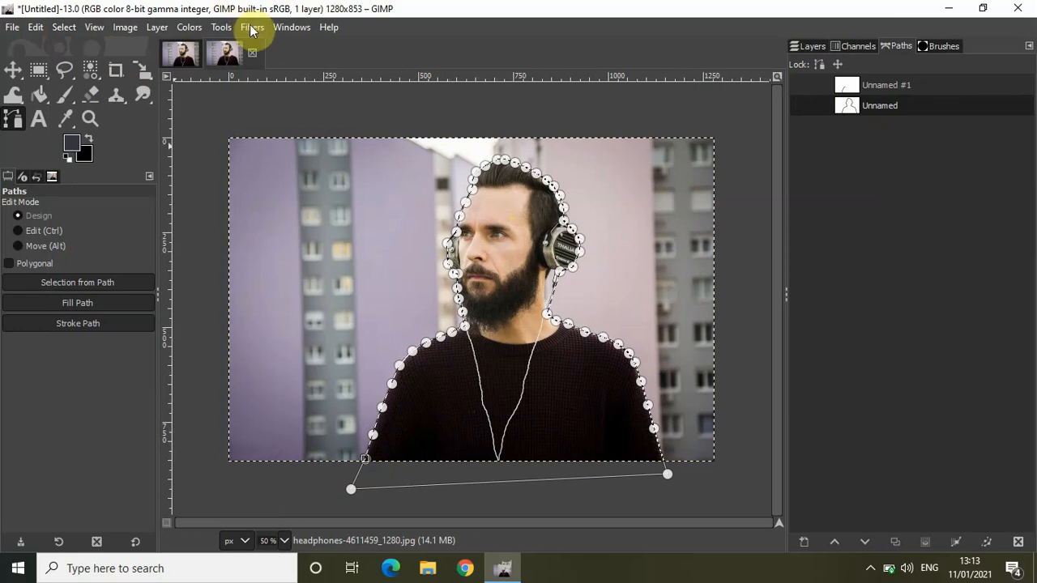
click(252, 27)
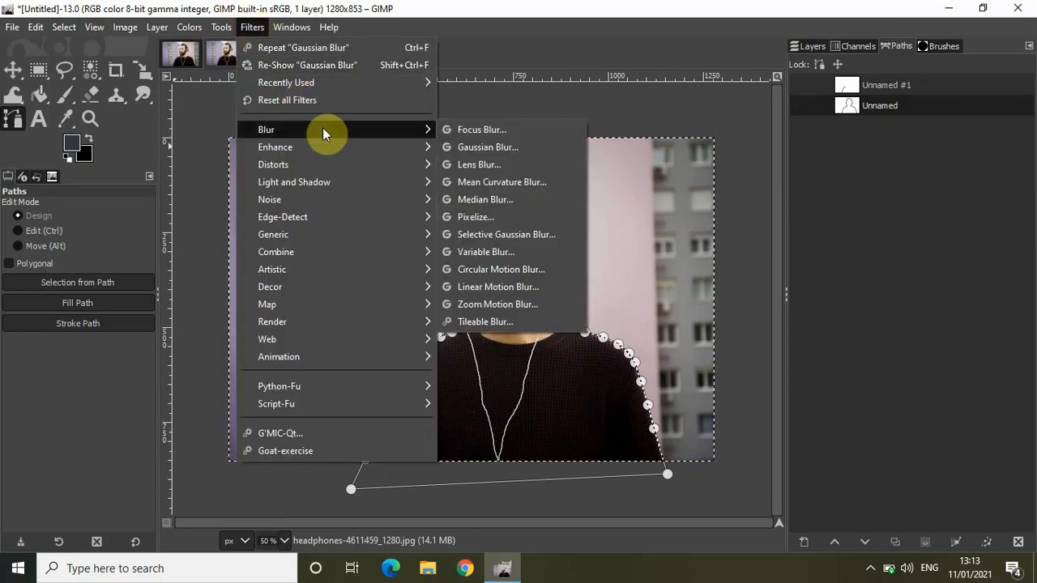
Apply a Gaussian blur of size 24.86 to the background.
click(487, 146)
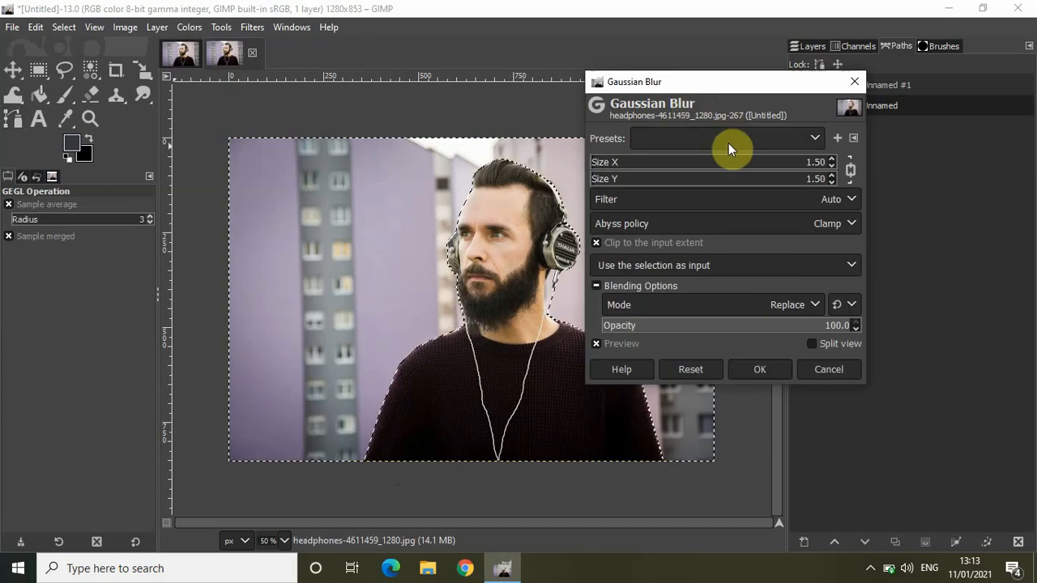
mouse_move(627, 185)
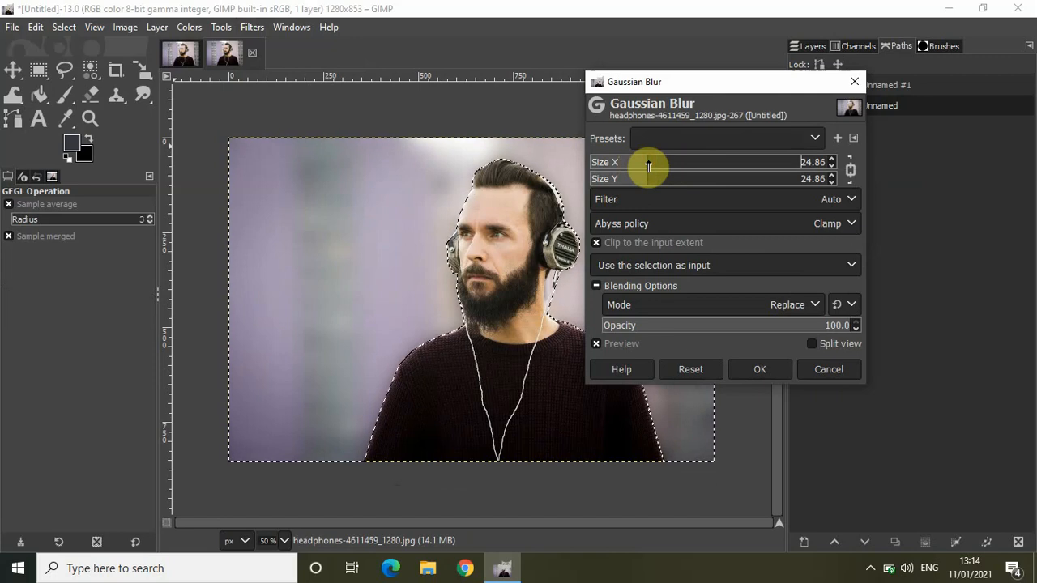
mouse_move(760, 369)
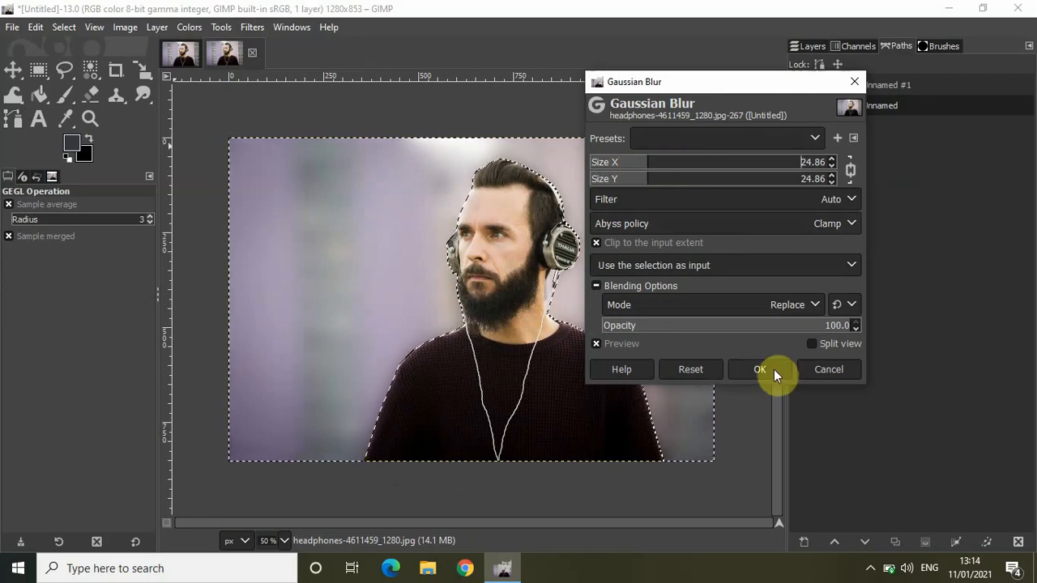
click(759, 369)
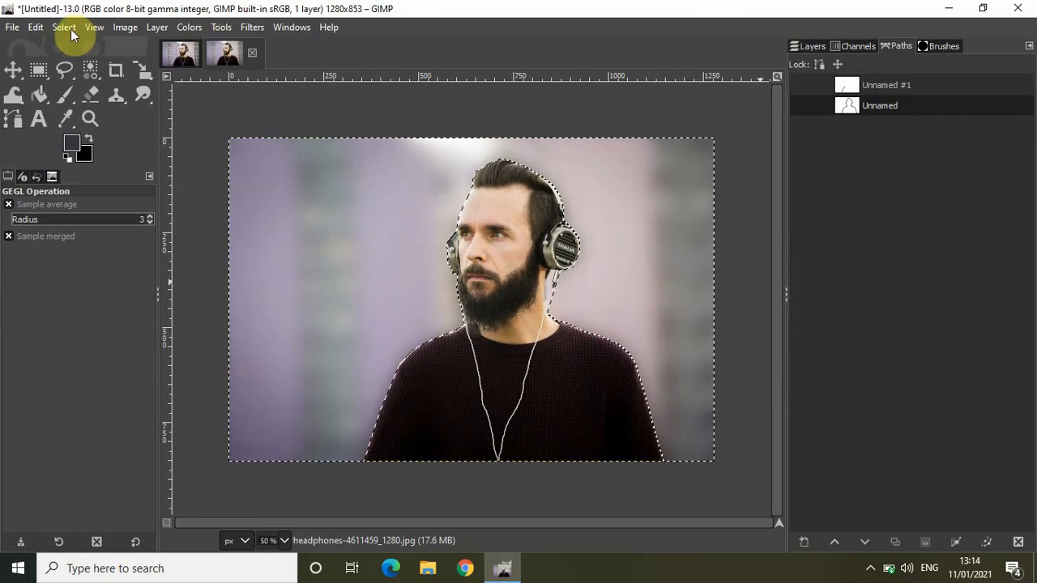
Dismiss the active selection with Select > None.
click(64, 27)
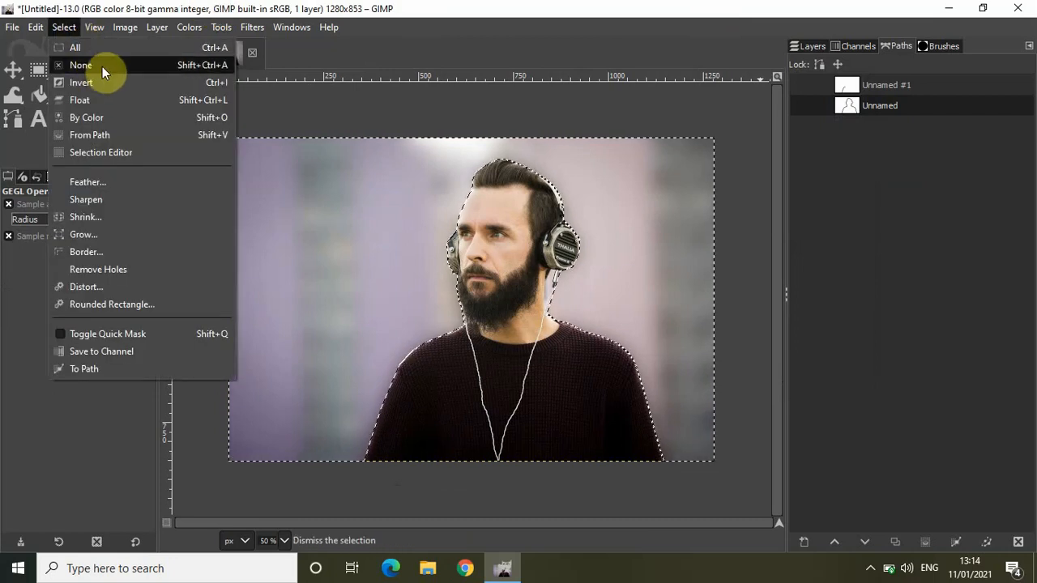
click(81, 65)
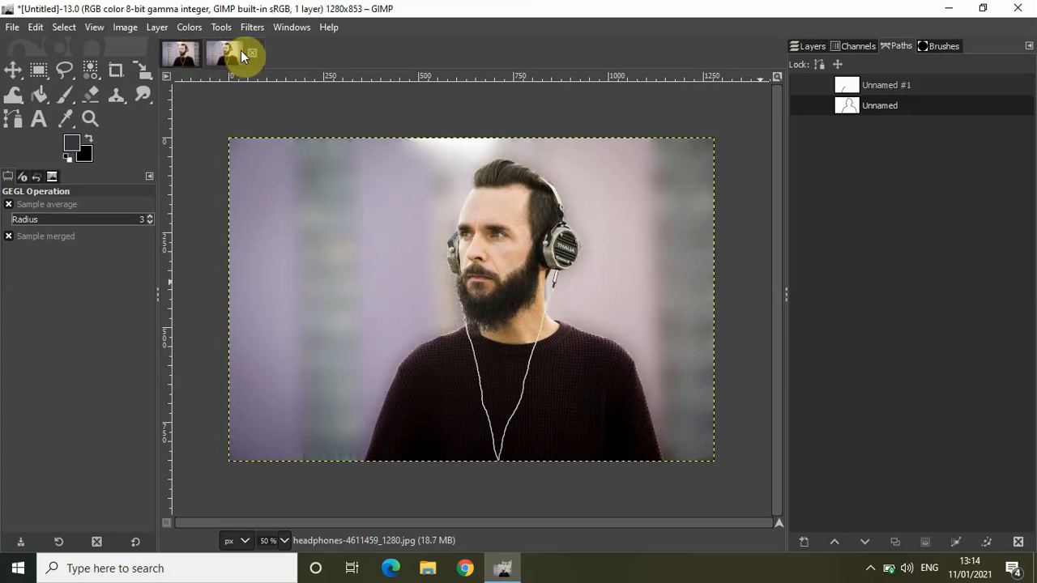
mouse_move(369, 160)
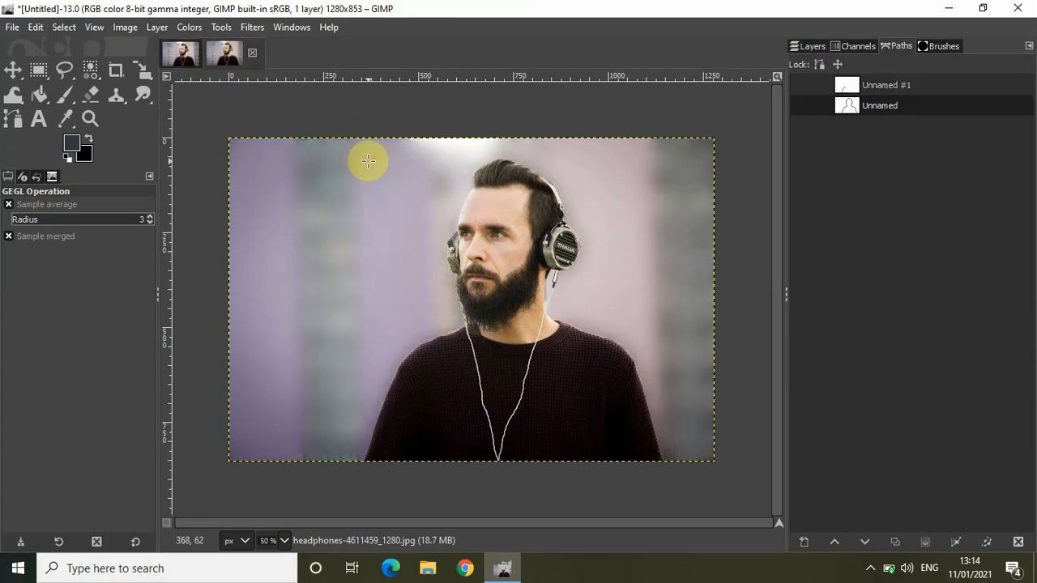